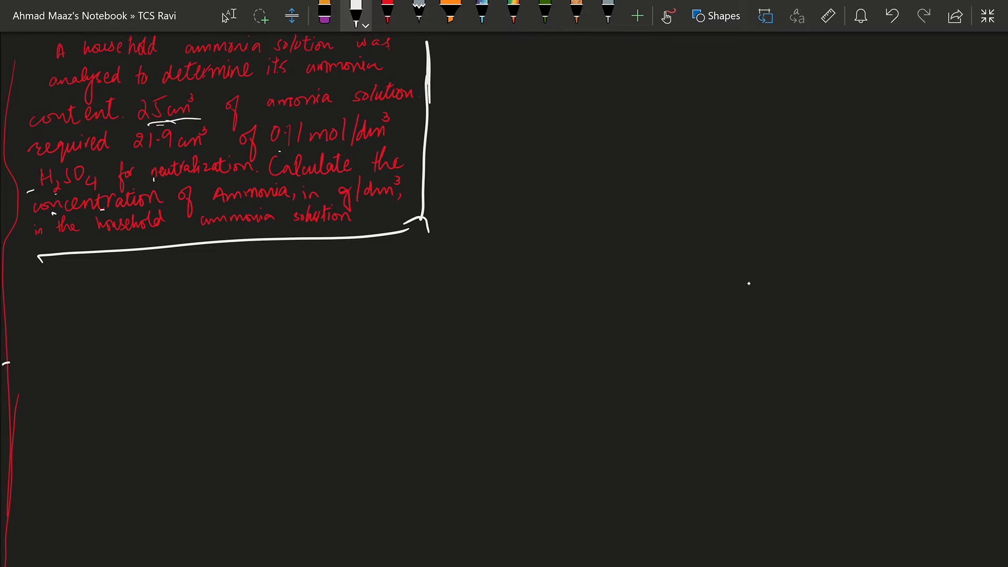
Handwrite (MV/n)acid = (MV/n)alkali beside the question and start M = Molarity.
left_click_drag(139, 154, 193, 151)
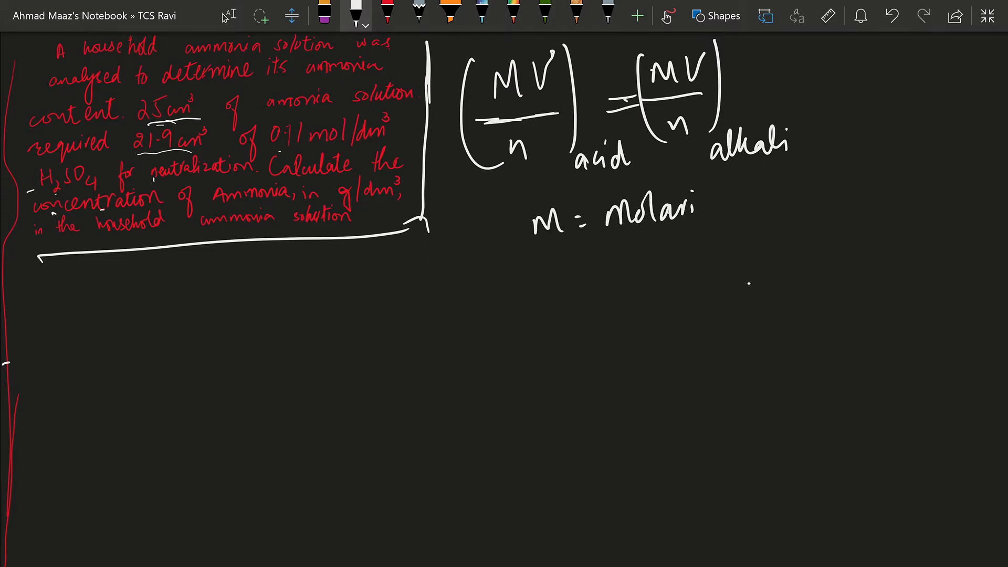
Define M as molarity (mol/dm³), V as volume, n as moles, bracket them and underline the units.
left_click_drag(694, 205, 738, 218)
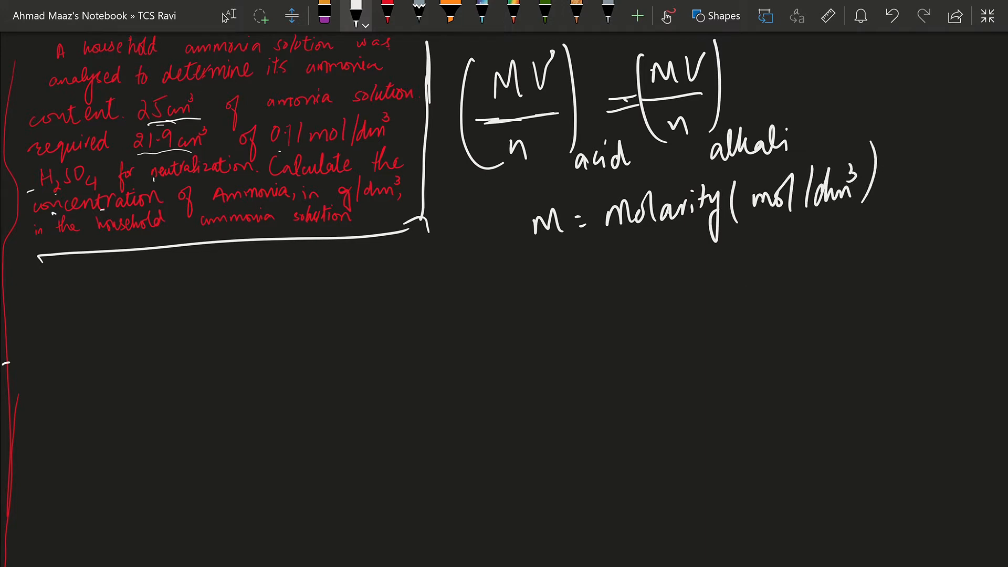
left_click_drag(356, 209, 388, 212)
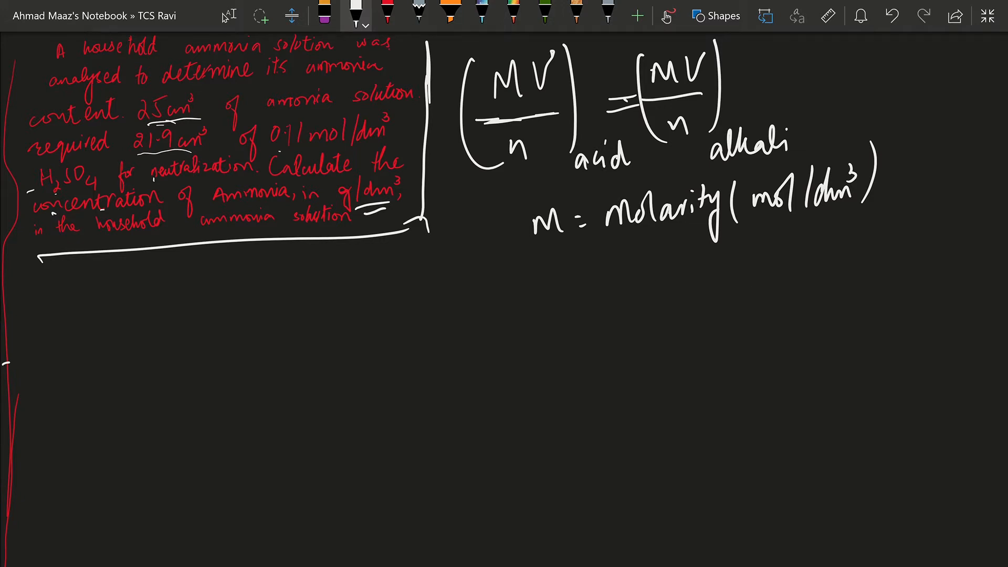
left_click_drag(543, 270, 627, 260)
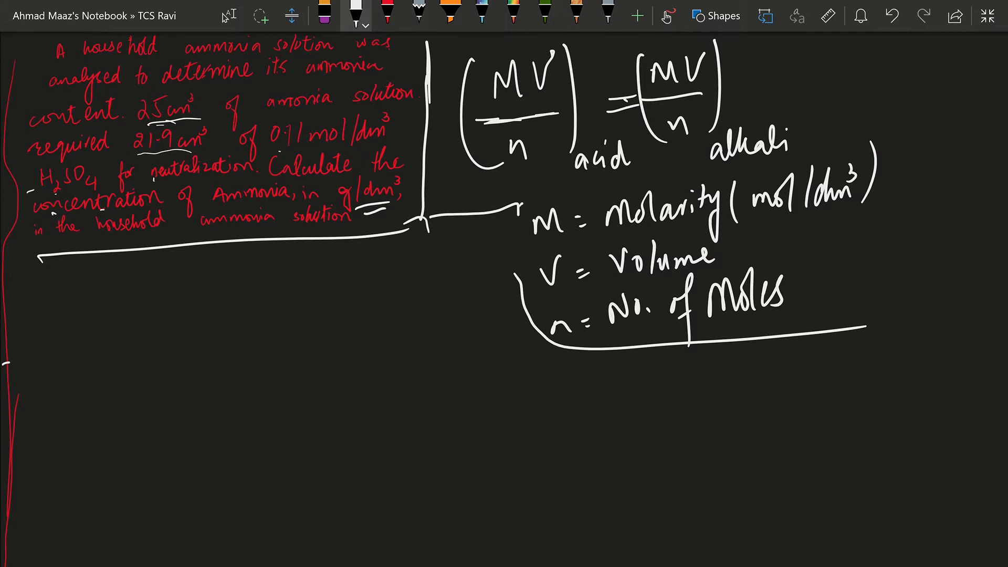
left_click_drag(517, 193, 518, 290)
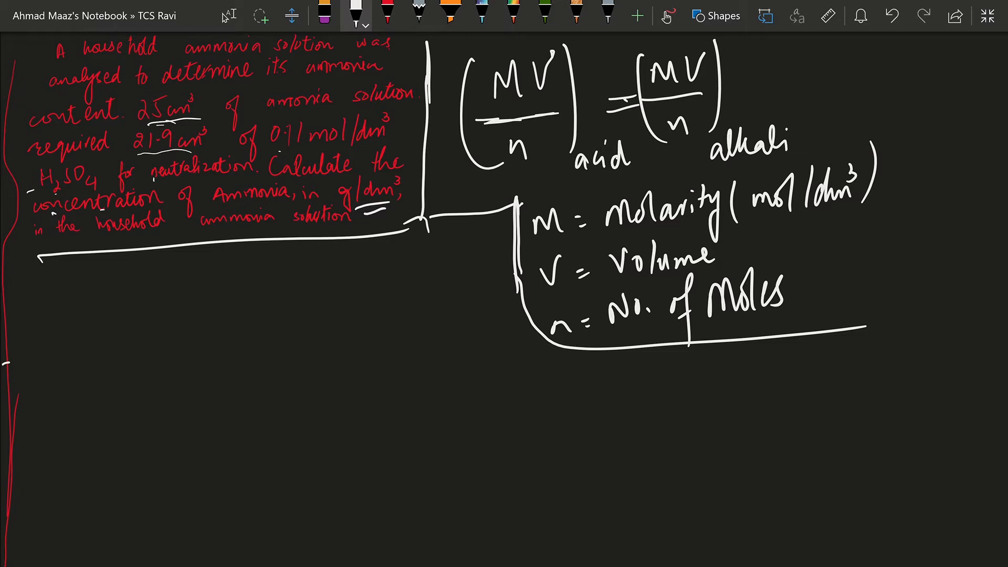
left_click_drag(35, 276, 61, 299)
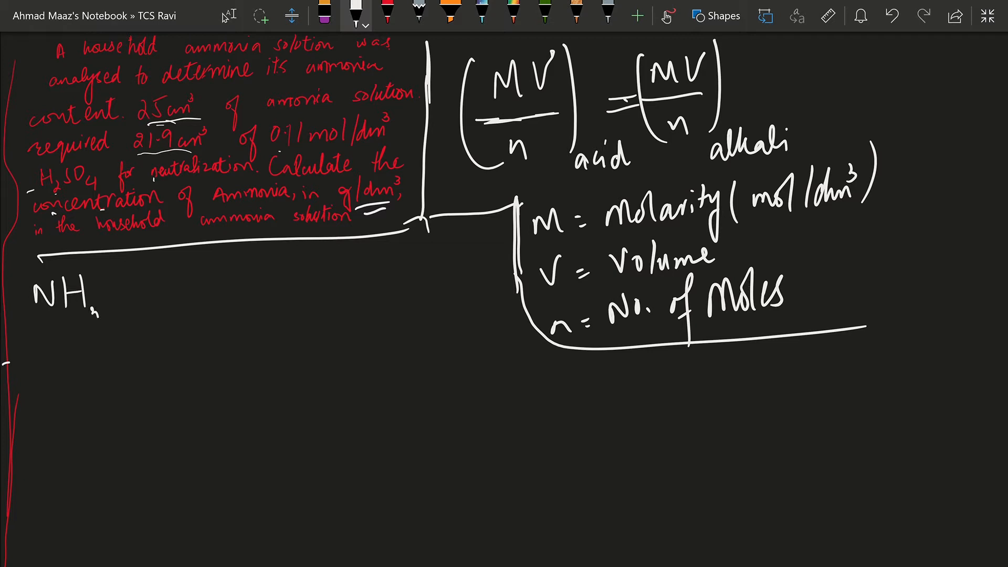
Handwrite the reaction 2NH3 + H2SO4 → (NH4)2SO4 below the question.
left_click_drag(103, 296, 164, 315)
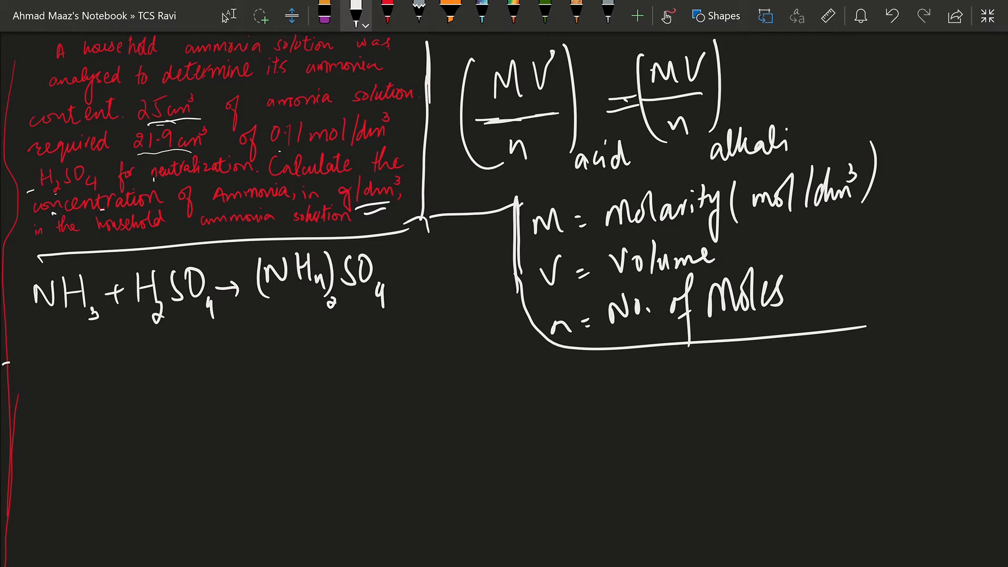
left_click_drag(279, 296, 315, 302)
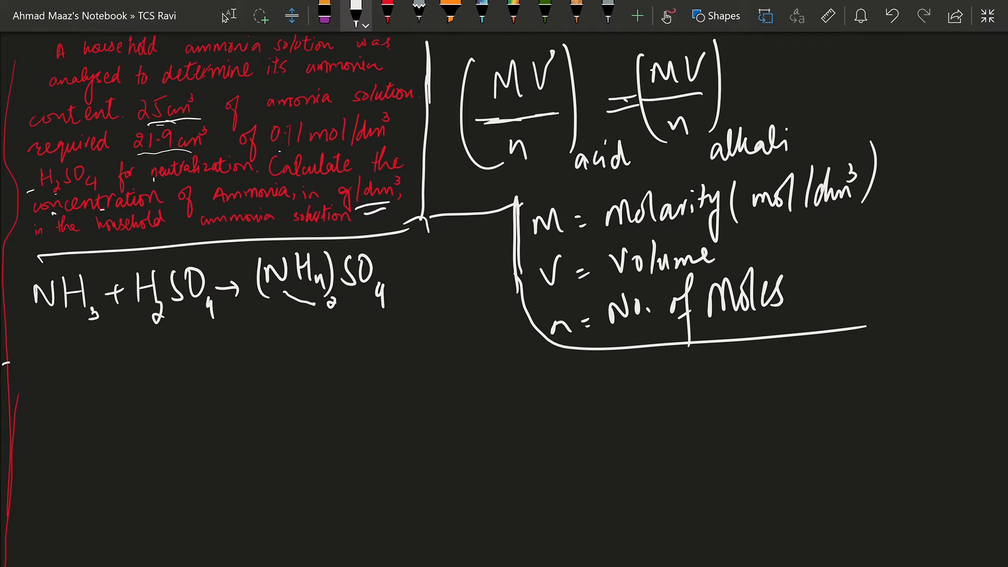
type("2")
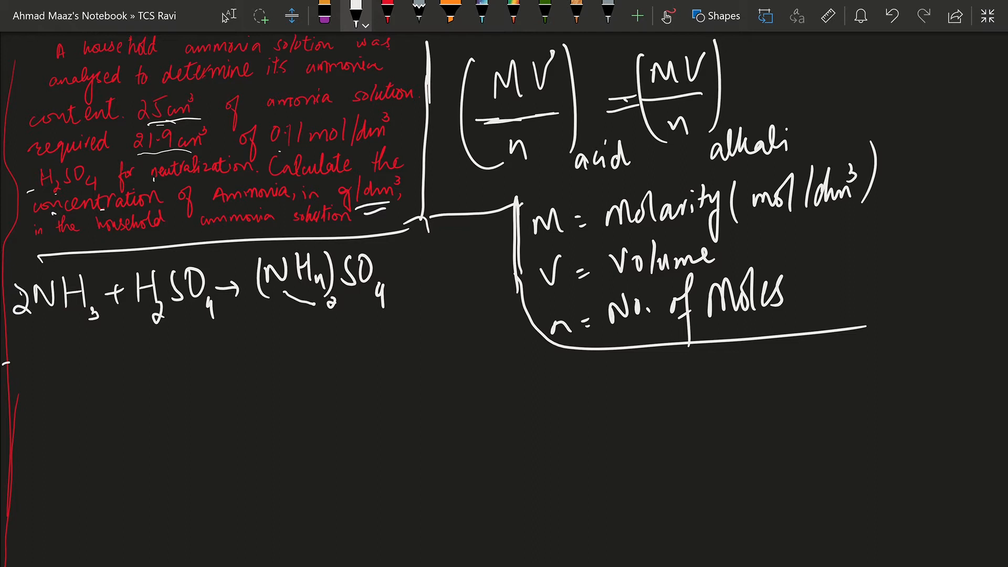
left_click_drag(19, 315, 84, 321)
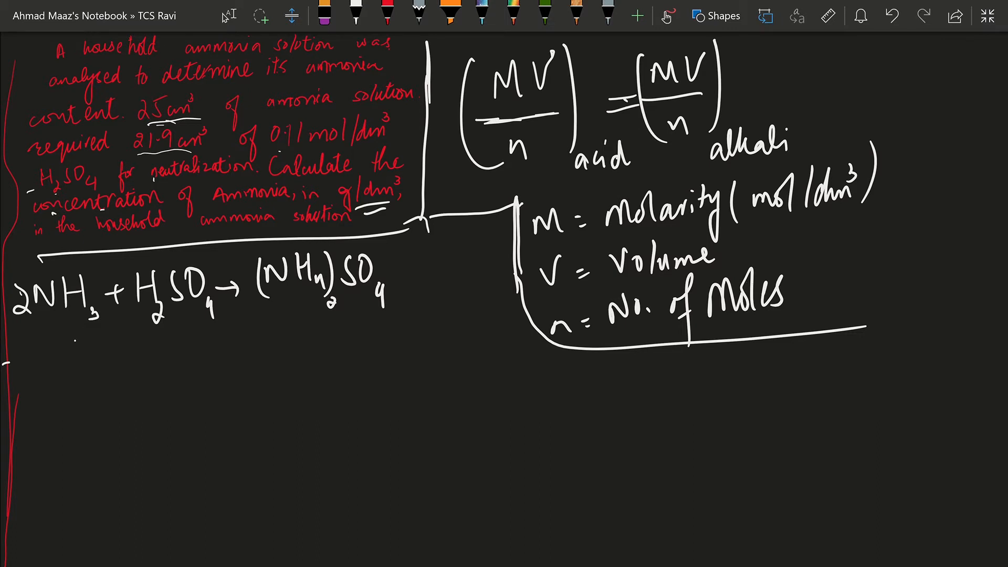
Write the mole counts 2, 1, 1 under the species and rule a dividing line.
left_click_drag(21, 350, 447, 337)
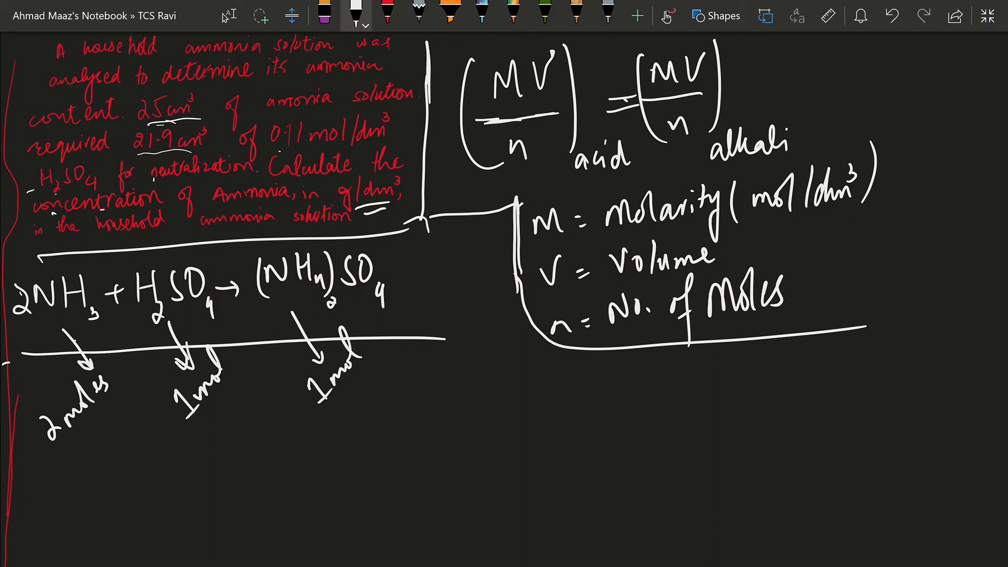
left_click_drag(25, 460, 312, 440)
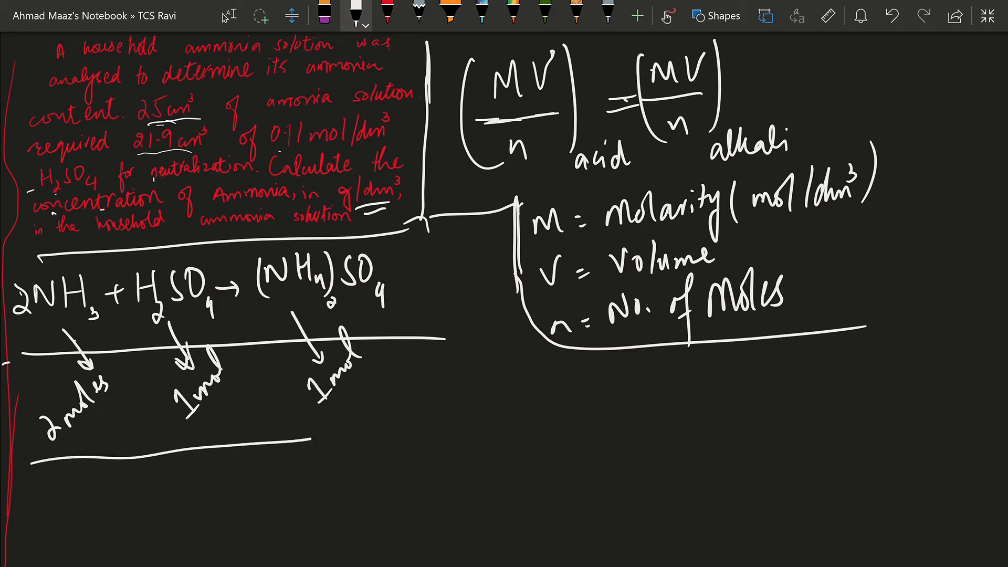
left_click_drag(405, 408, 479, 193)
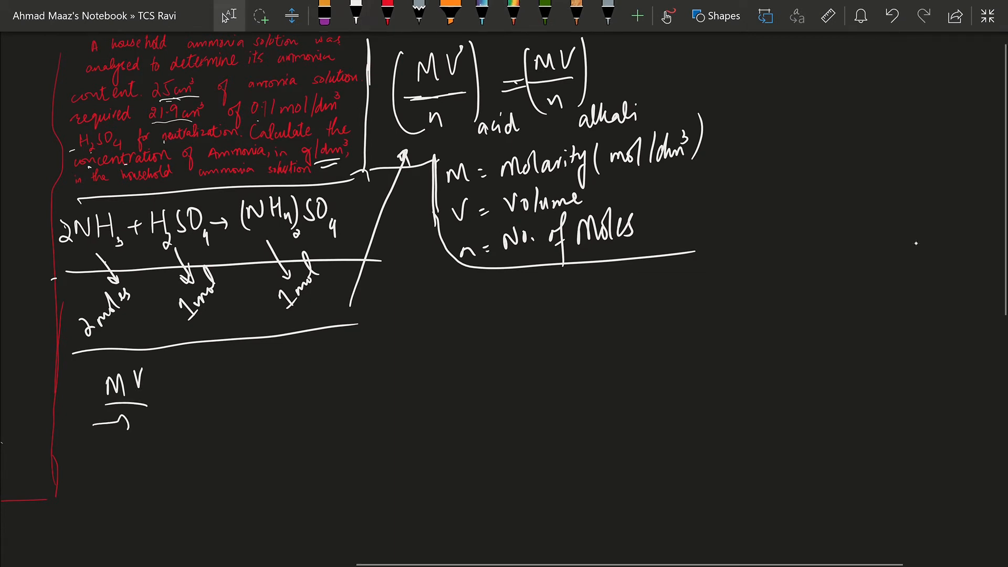
Write (MV/n)acid = (MV/n)alkali and begin the acid side with (0.11).
left_click_drag(84, 379, 167, 437)
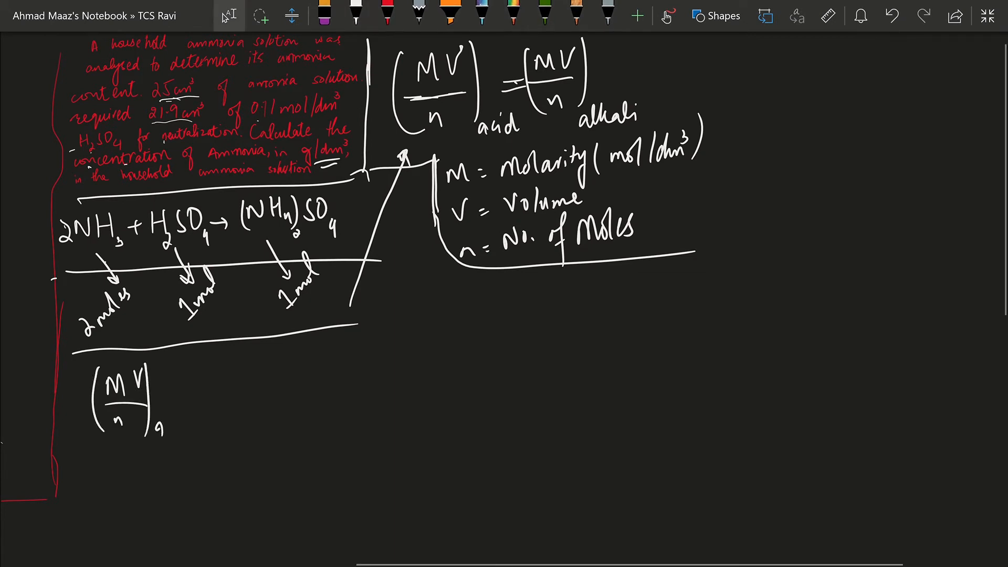
type("acid")
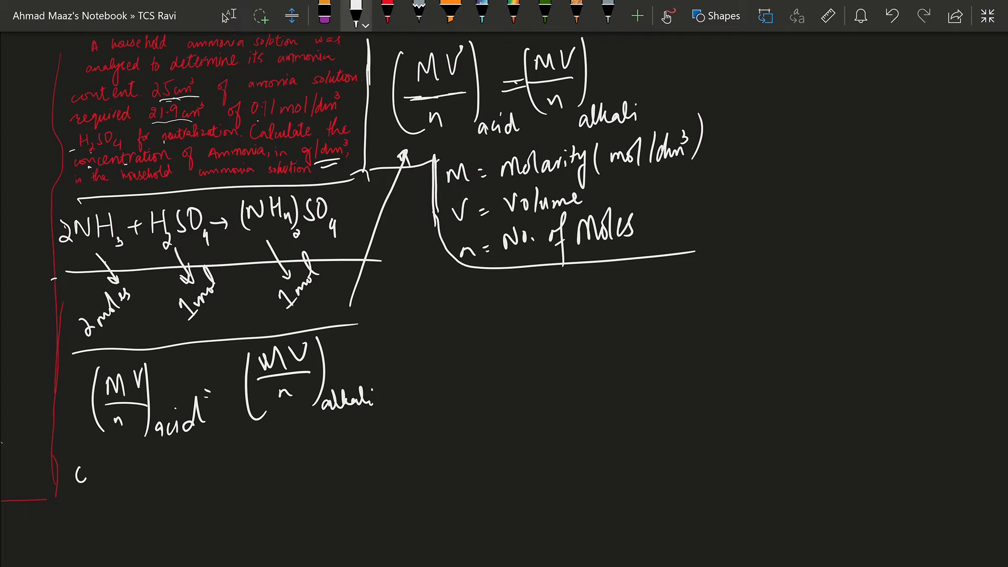
type("0·11")
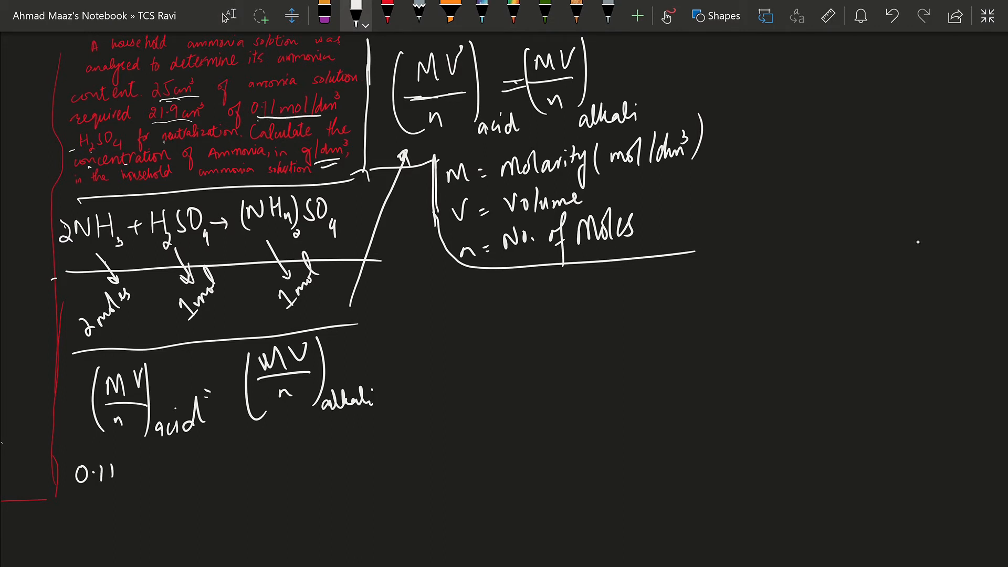
left_click_drag(70, 469, 119, 481)
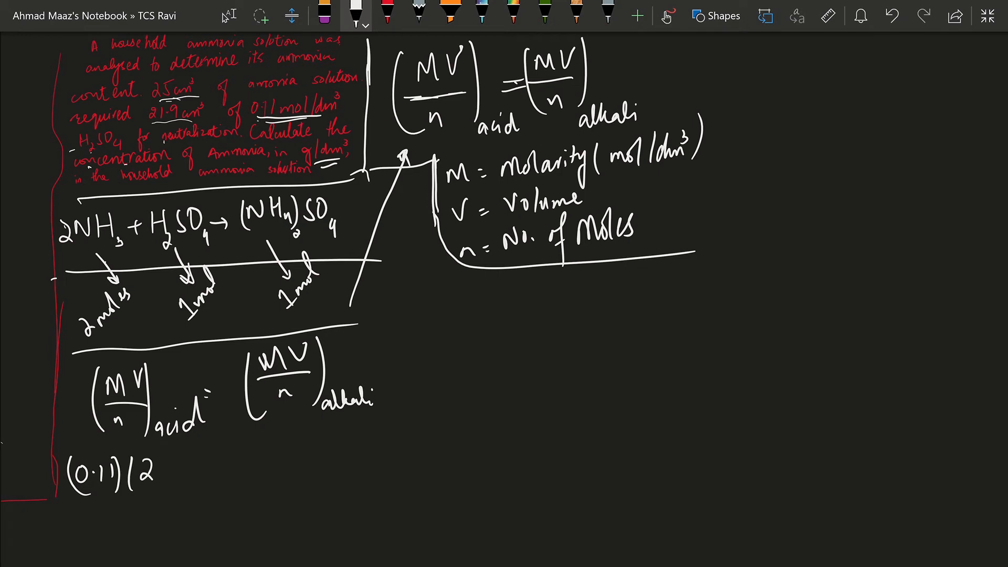
Complete the substitution (0.11)(21.9)/1 = (M×25)/2.
type("21.9)")
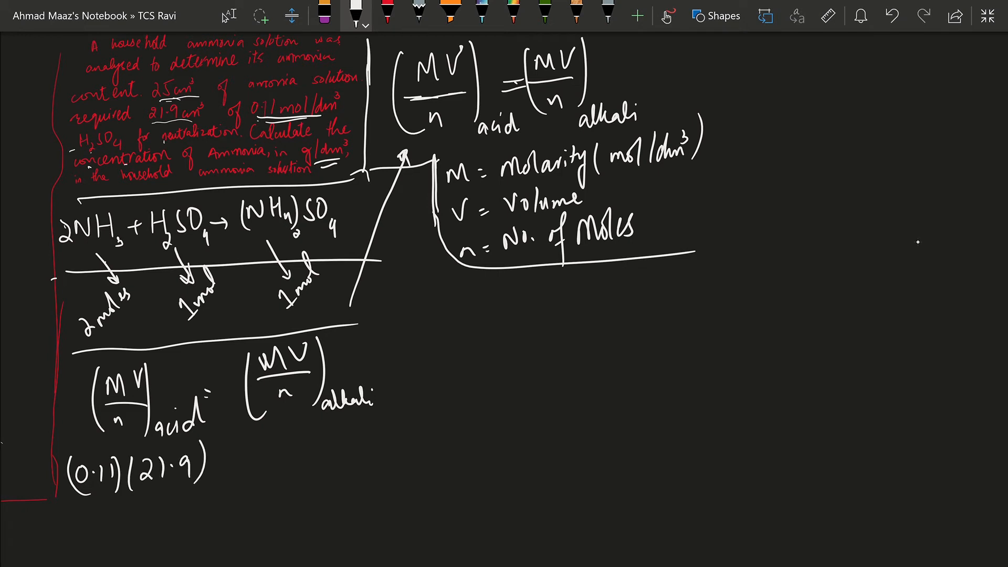
left_click_drag(58, 498, 218, 488)
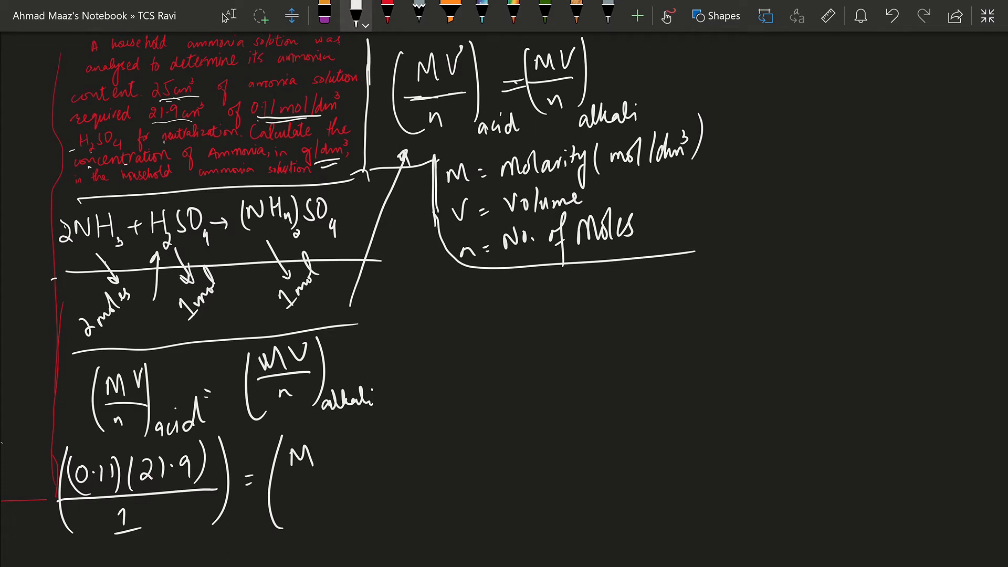
left_click_drag(199, 87, 227, 77)
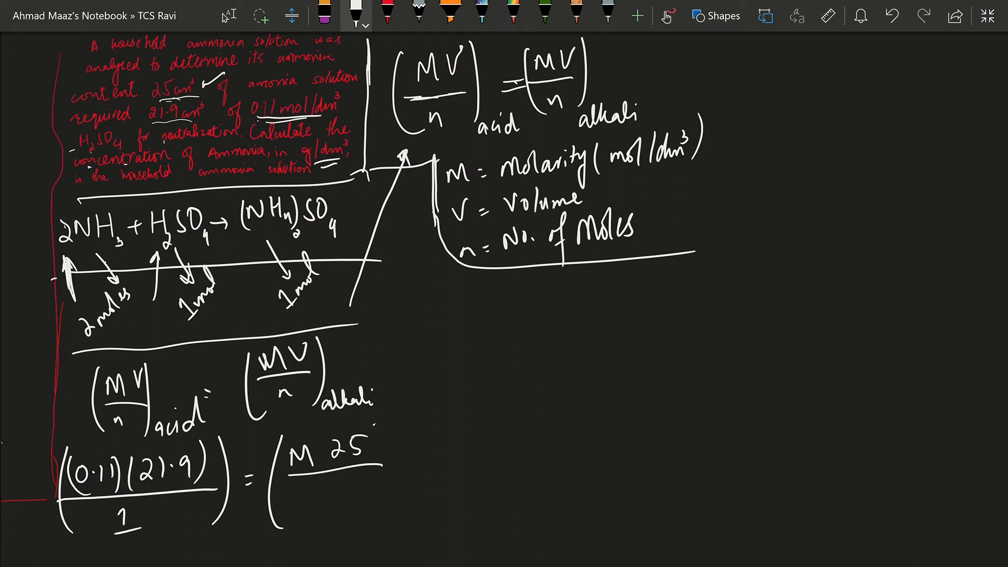
type("2")
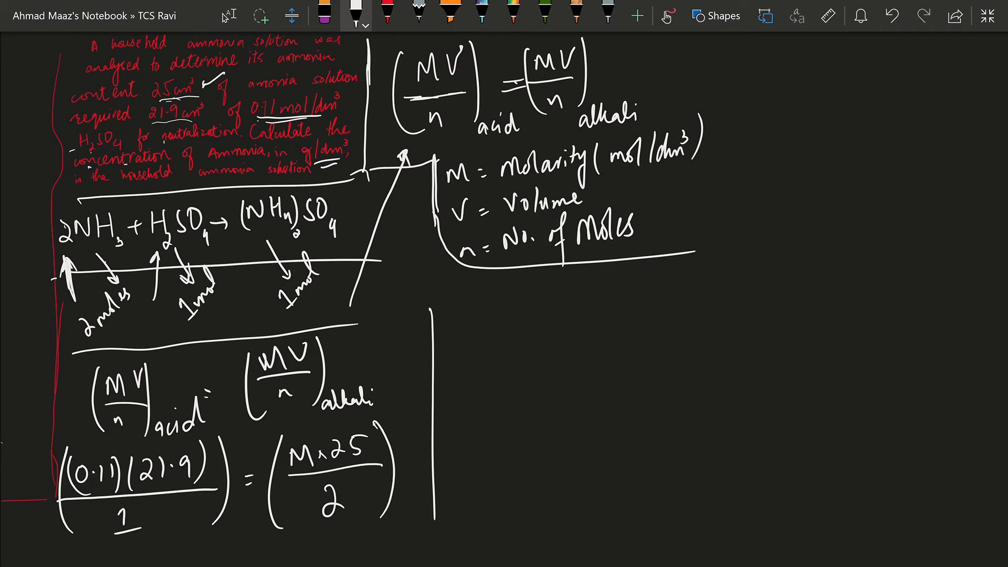
Handwrite 2.409 = M × 12.5, then M = 2.409/12.5 = 0.19272.
scroll("down", 3)
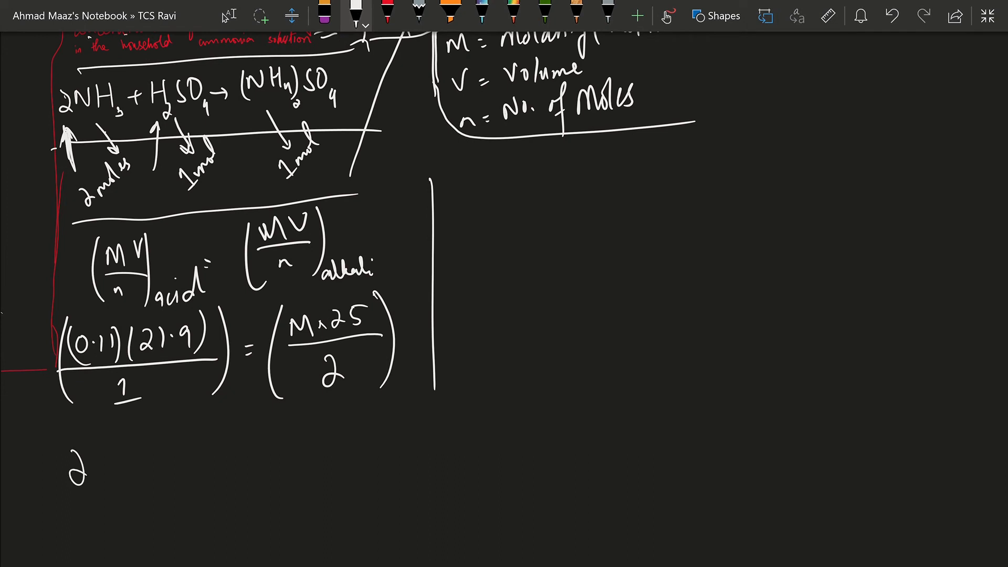
left_click_drag(90, 463, 142, 469)
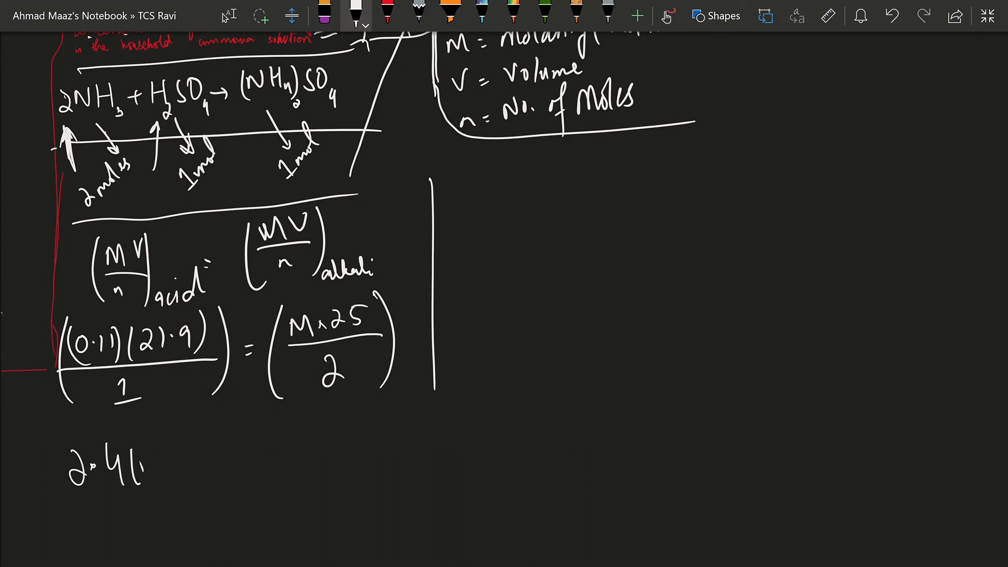
left_click_drag(139, 463, 170, 463)
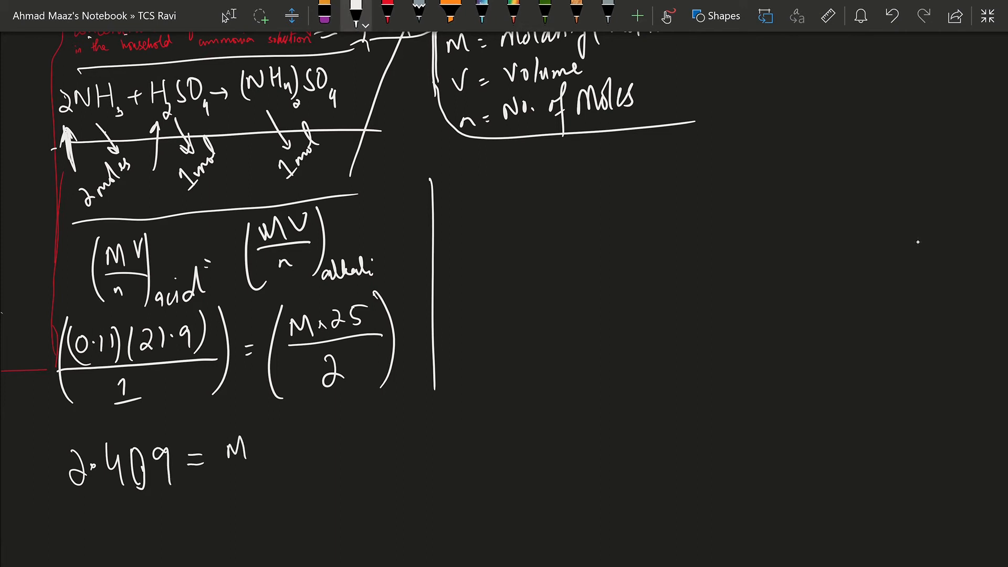
left_click_drag(264, 450, 328, 450)
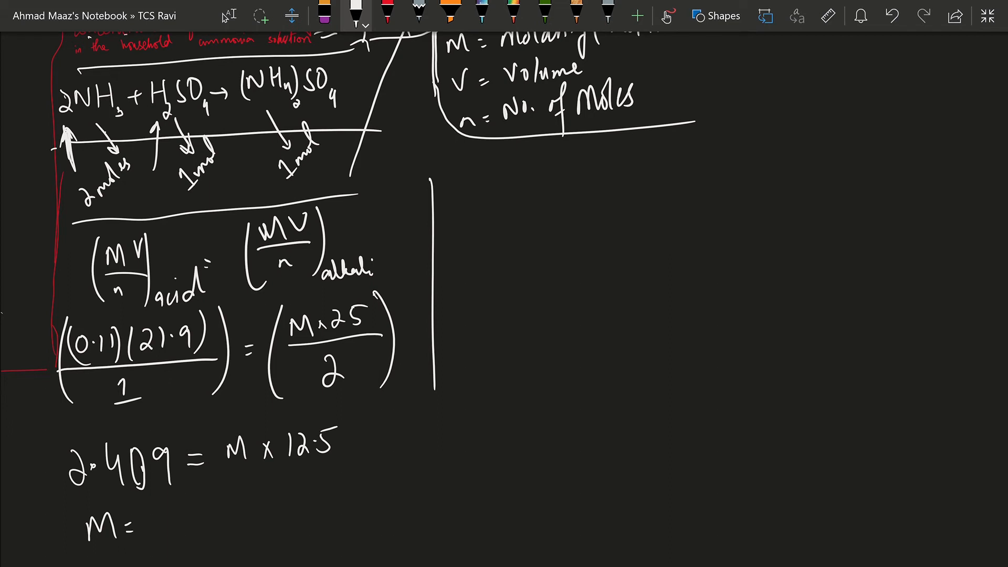
left_click_drag(174, 494, 186, 521)
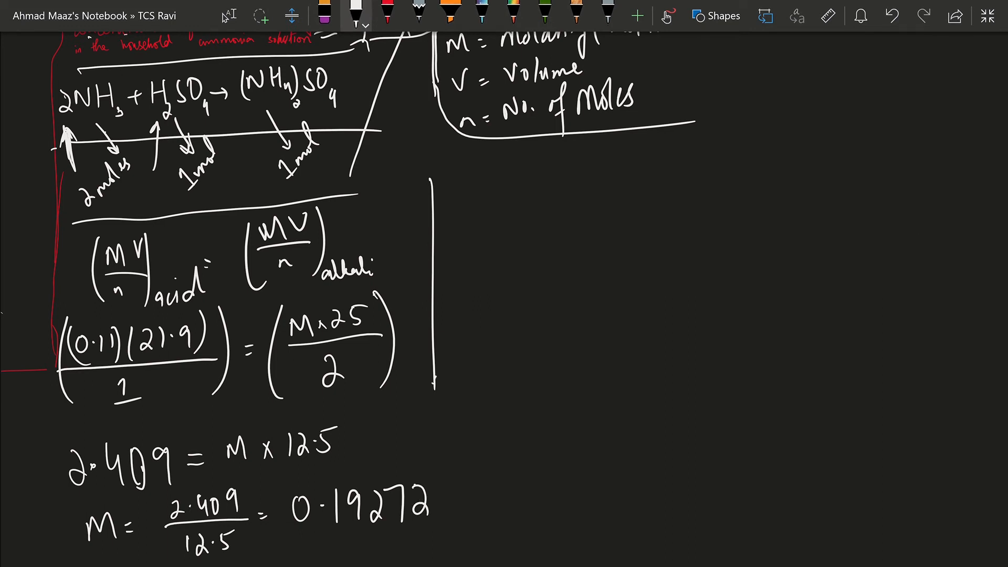
Extend the divider and label the result with the unit mol/dm³.
left_click_drag(436, 385, 450, 539)
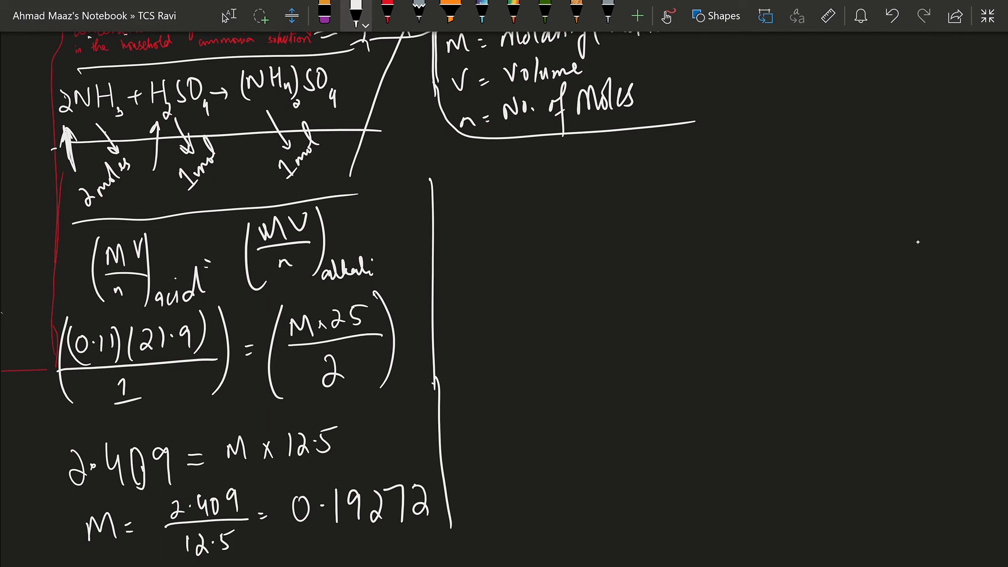
scroll("down", 3)
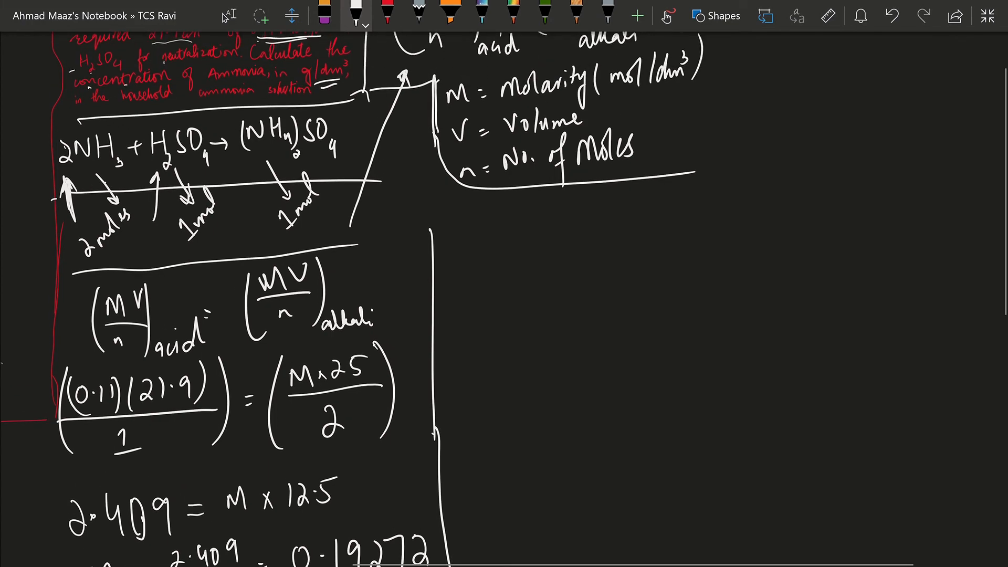
scroll("down", 3)
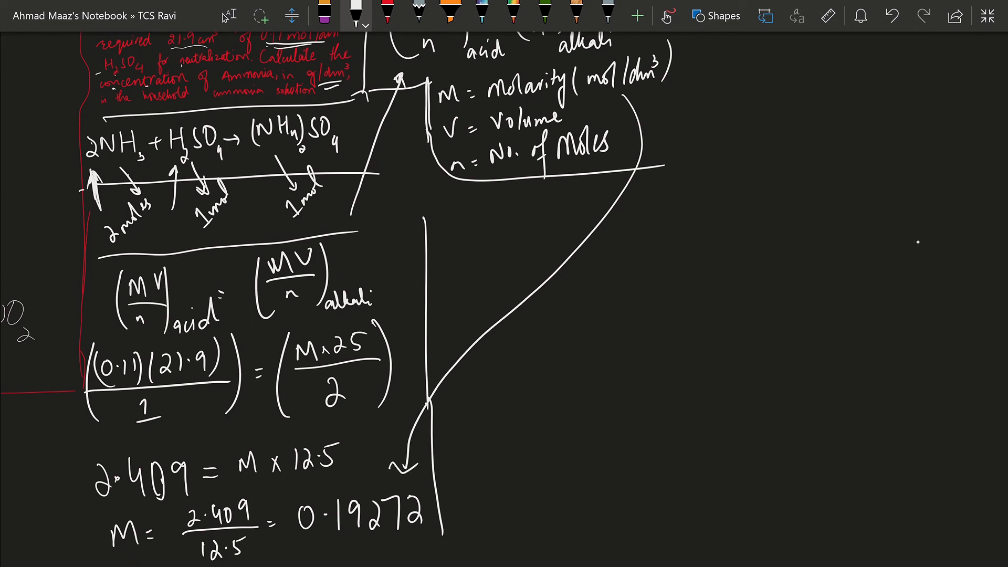
type("mol/")
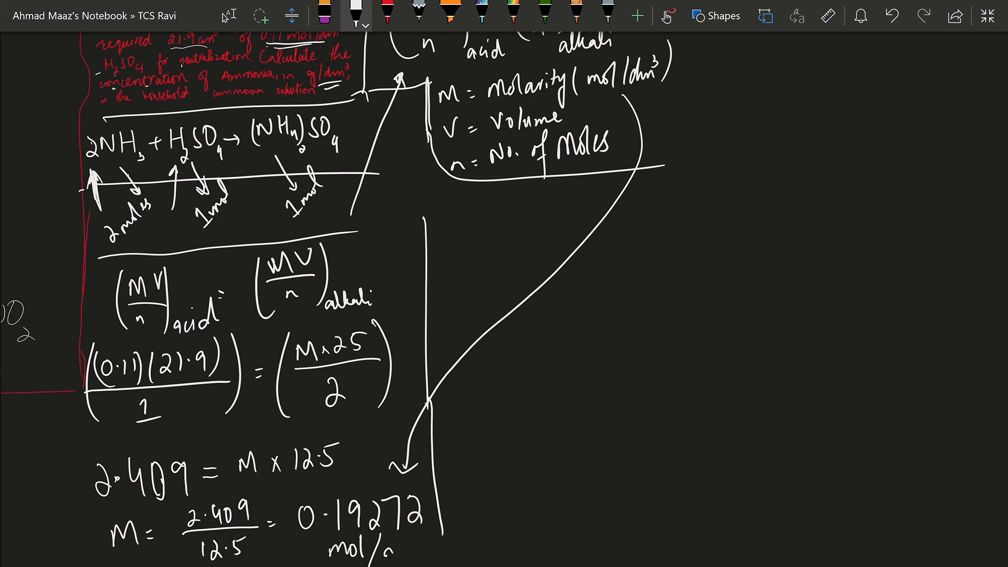
scroll("down", 3)
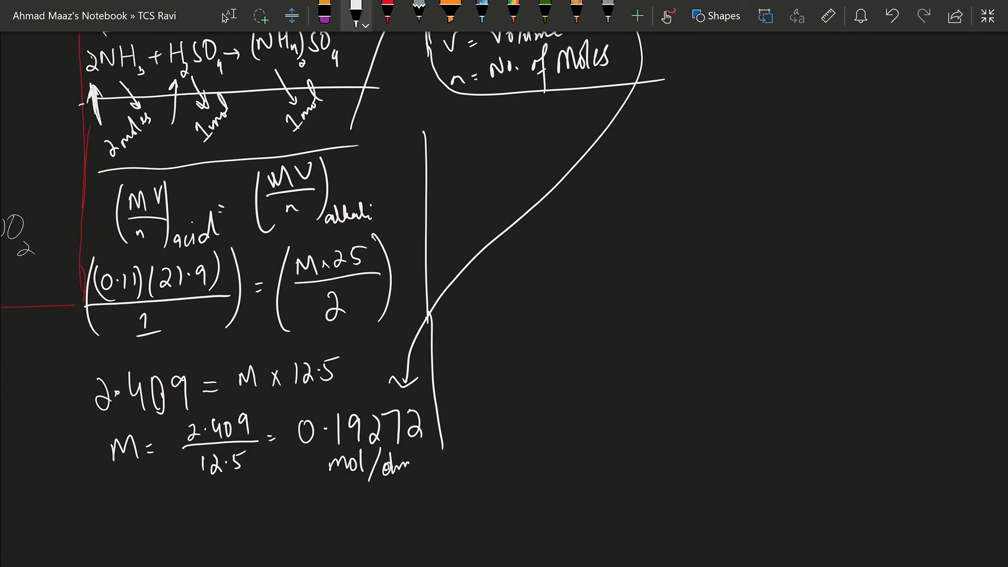
Handwrite moles = Mass/Mr and rearrange to Mass = Moles × Mr, starting 0.1927.
scroll("down", 3)
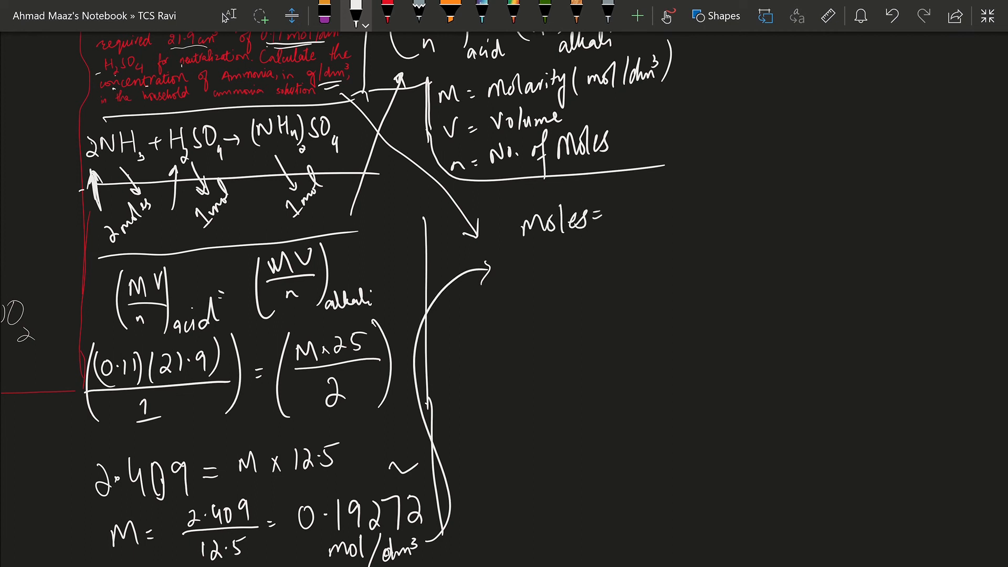
type("Map")
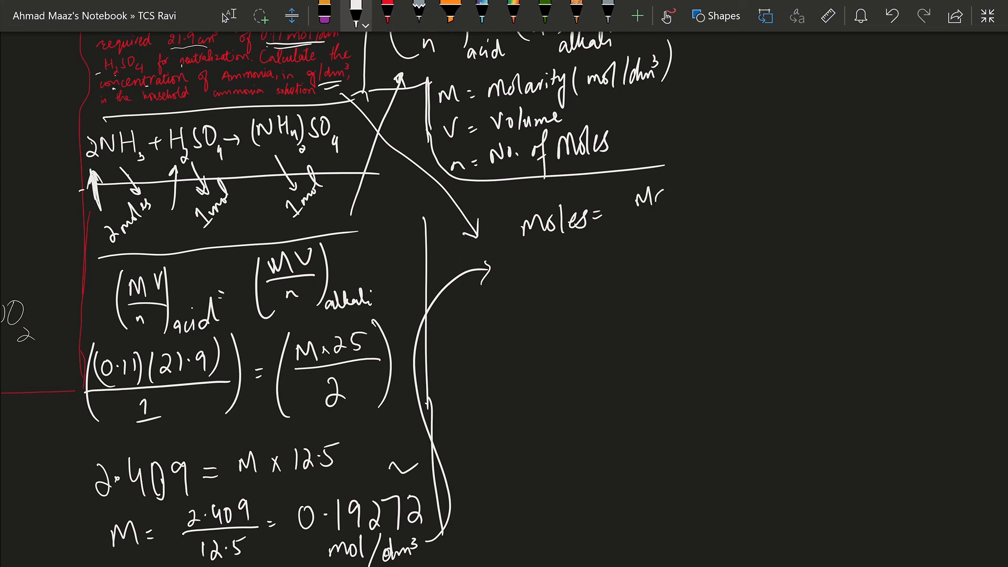
type("Mass")
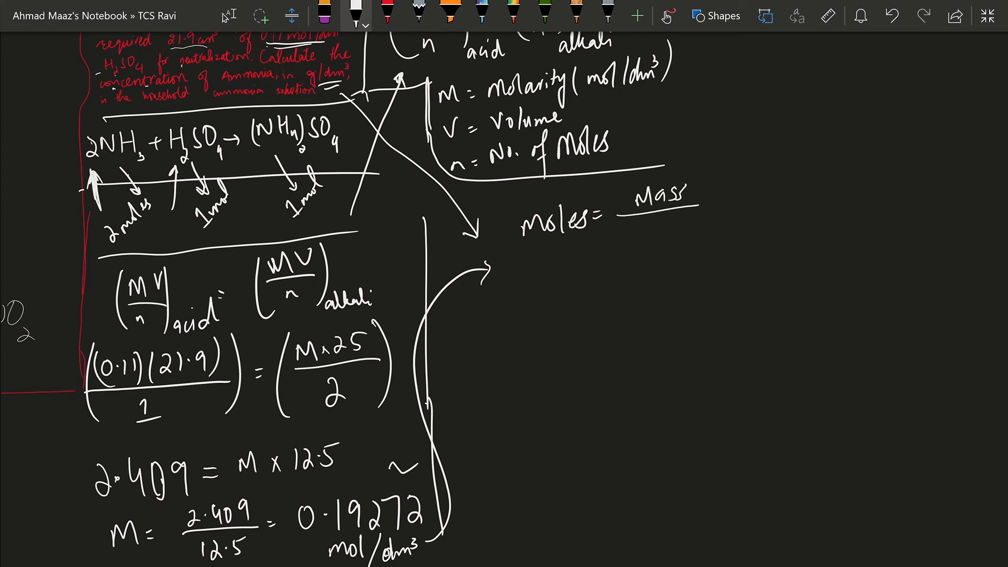
type("Mr")
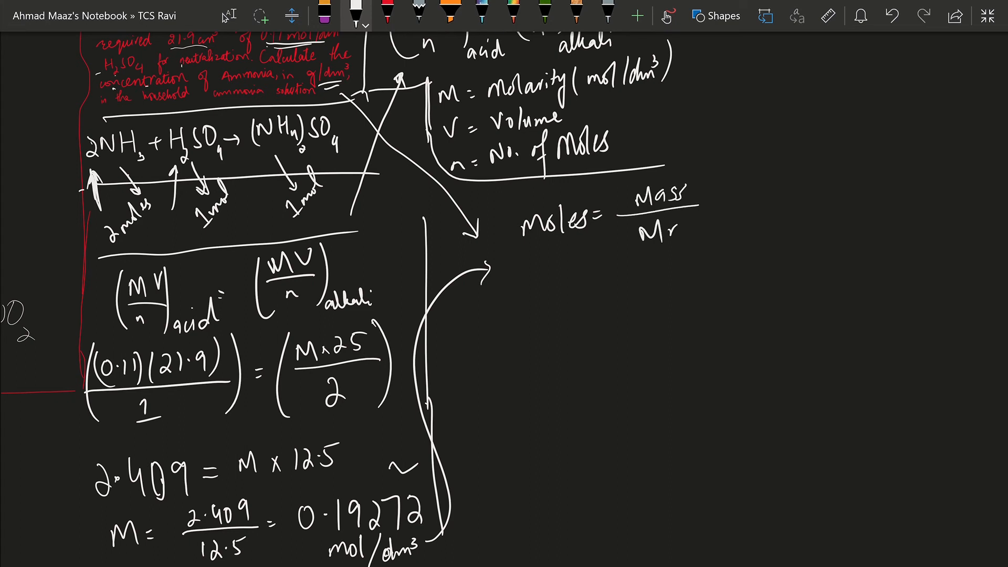
type("M")
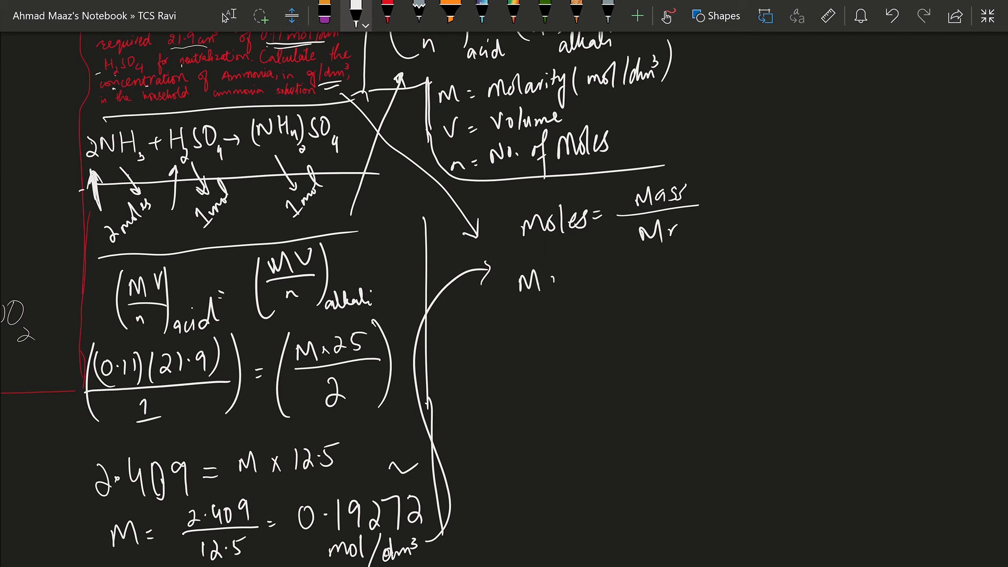
left_click_drag(546, 270, 623, 273)
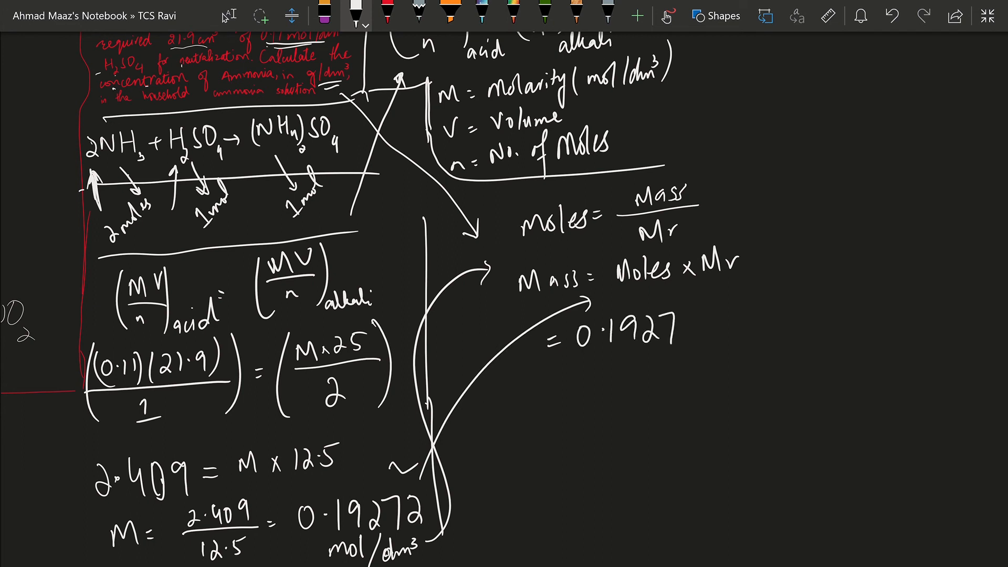
Substitute (0.19272)(14+3), note Mr = 17, and write the mass = 3.276.
left_click_drag(560, 334, 700, 327)
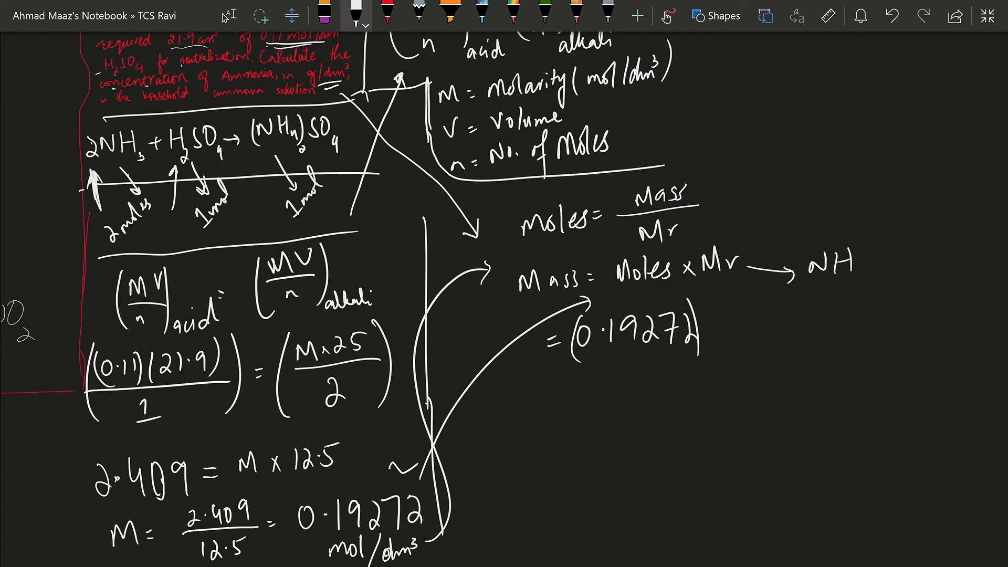
left_click_drag(727, 315, 861, 269)
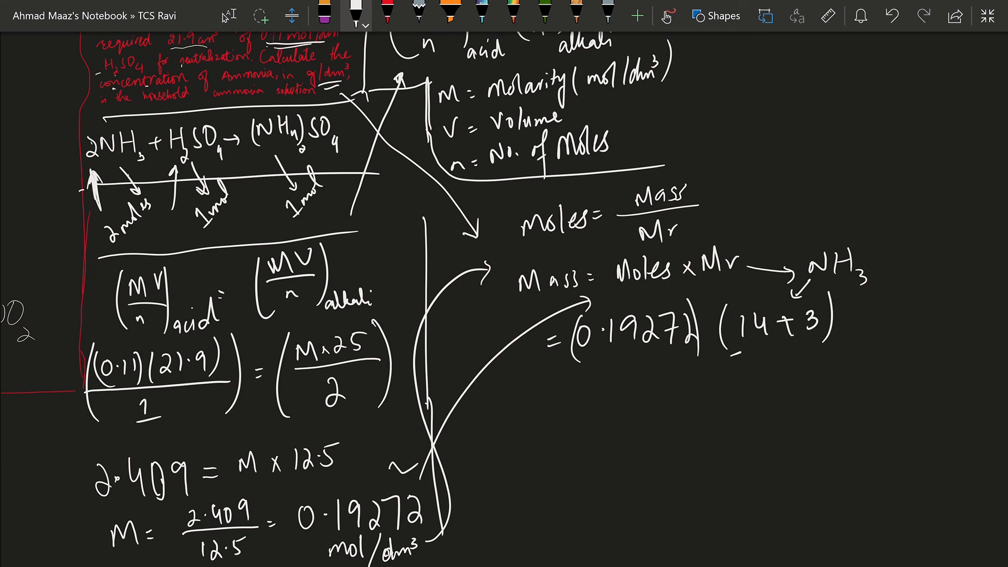
left_click_drag(739, 351, 790, 392)
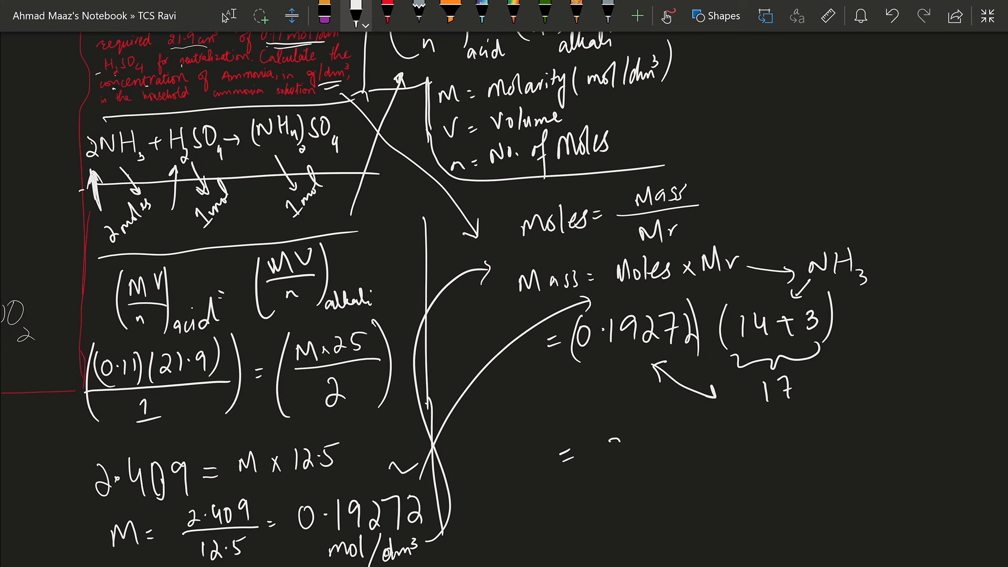
left_click_drag(605, 450, 665, 450)
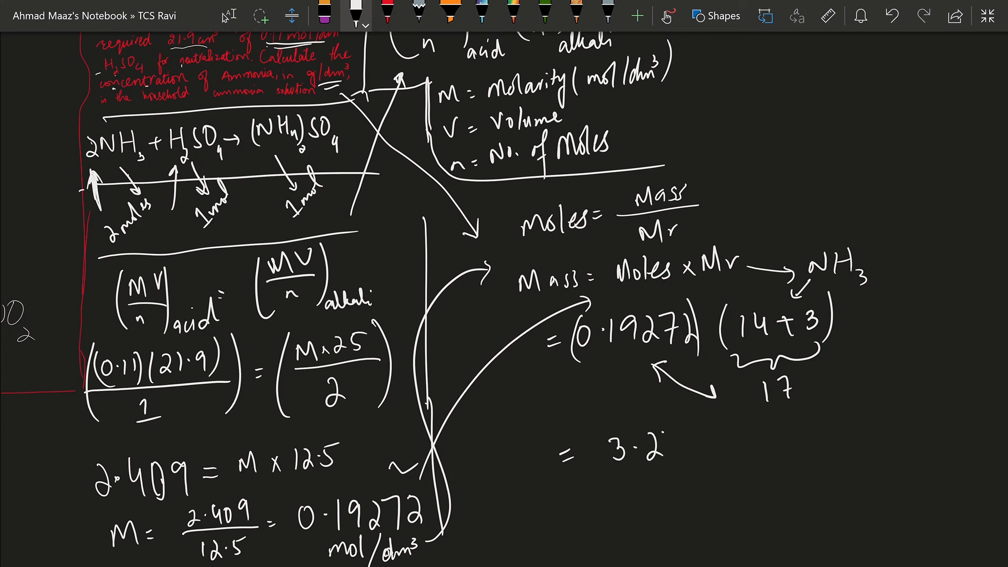
type("276")
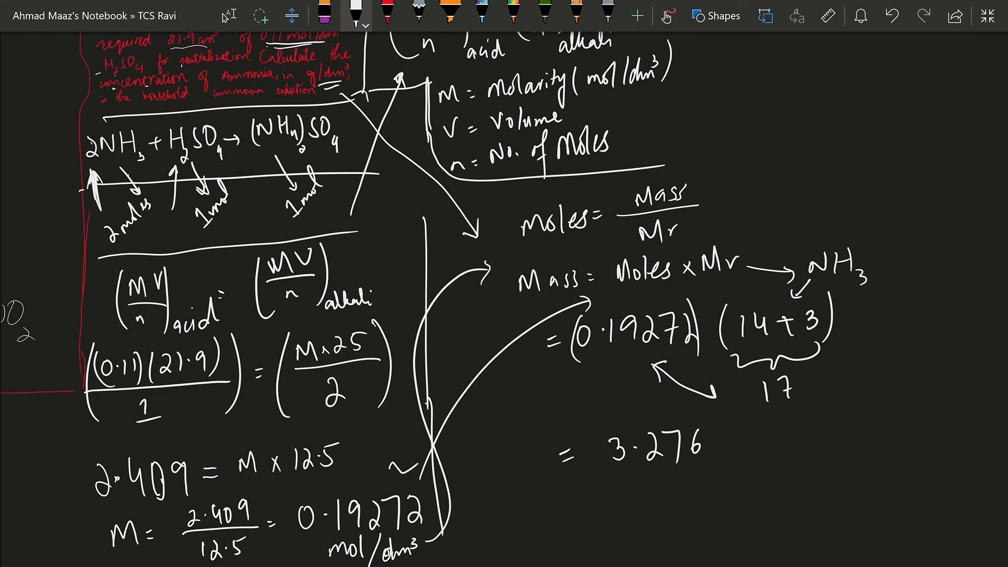